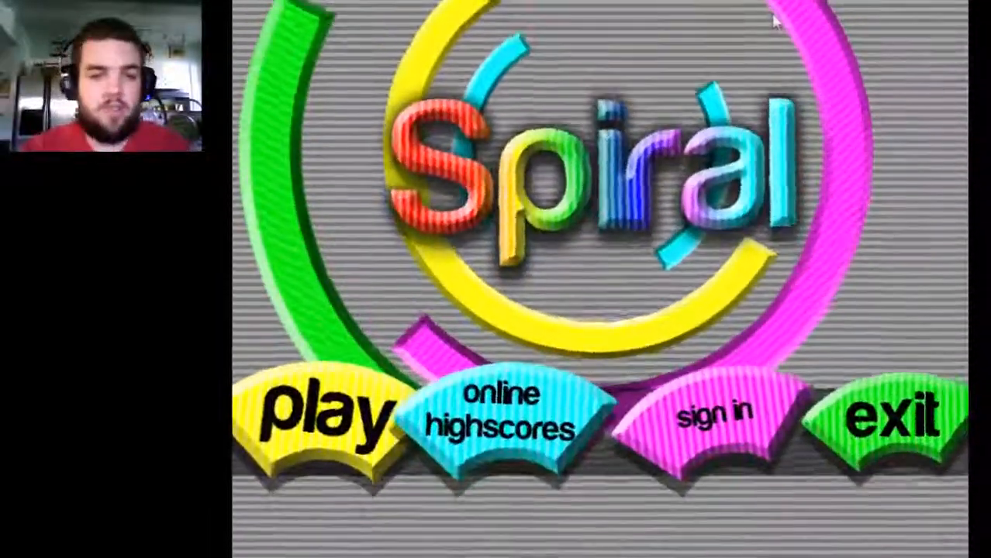
pyautogui.click(318, 415)
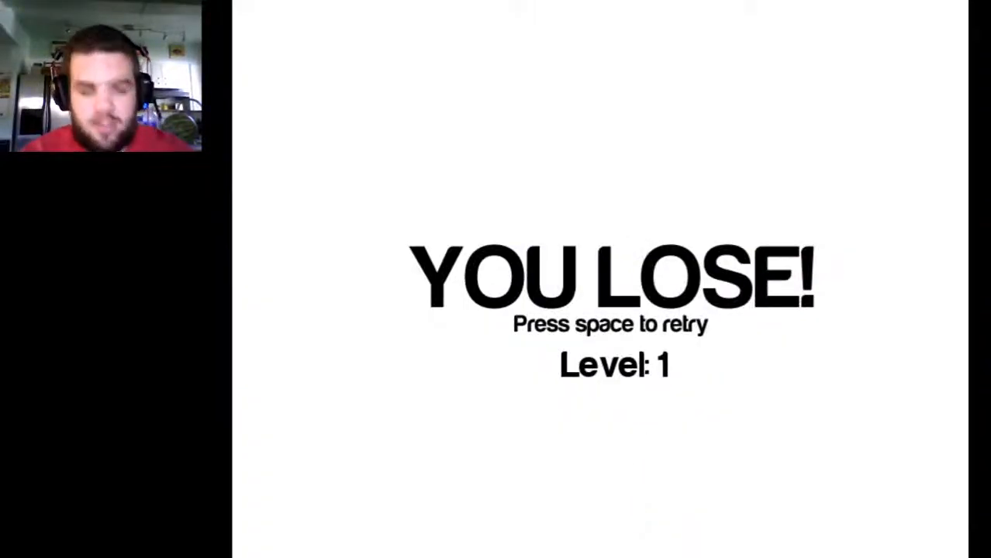
pyautogui.press('space')
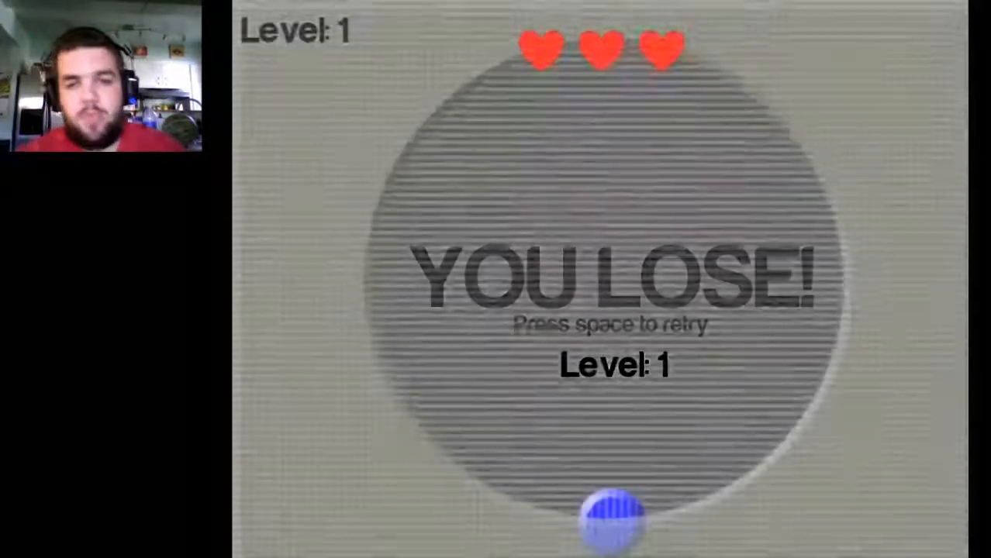
pyautogui.press('space')
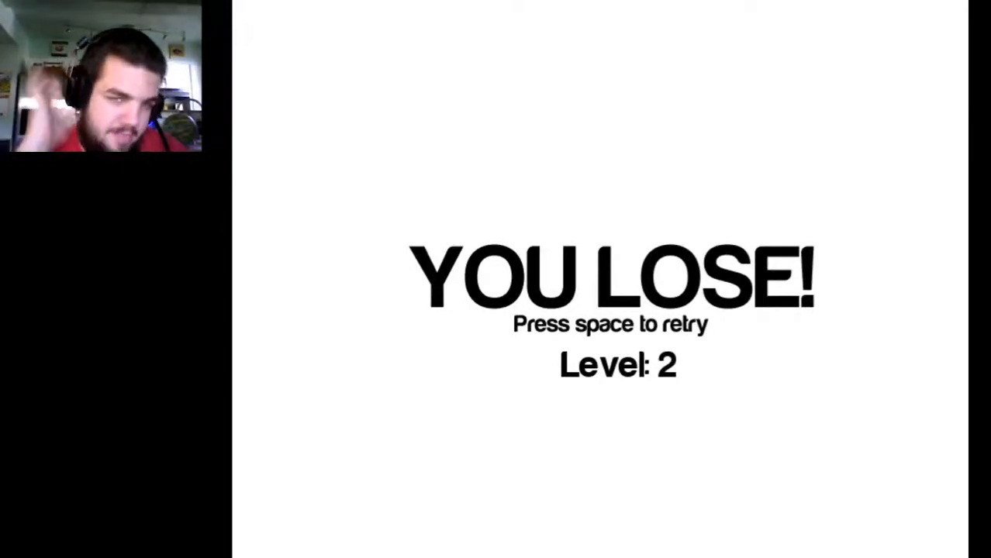
pyautogui.press('space')
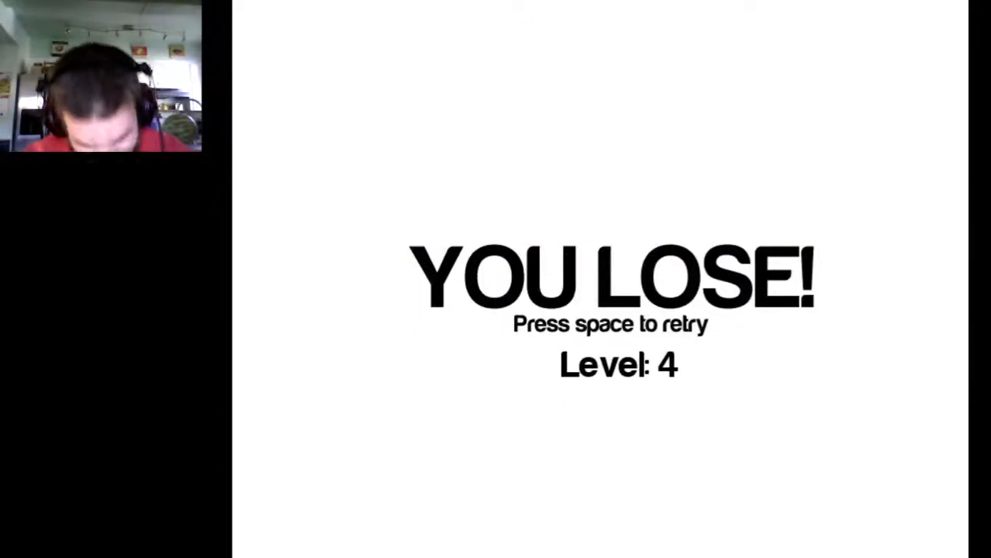
pyautogui.press('space')
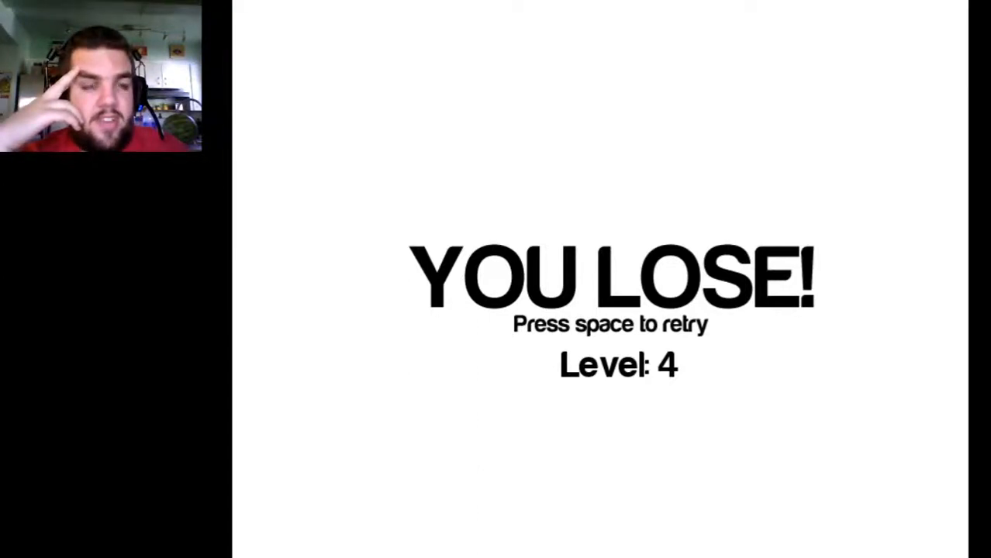
pyautogui.press('space')
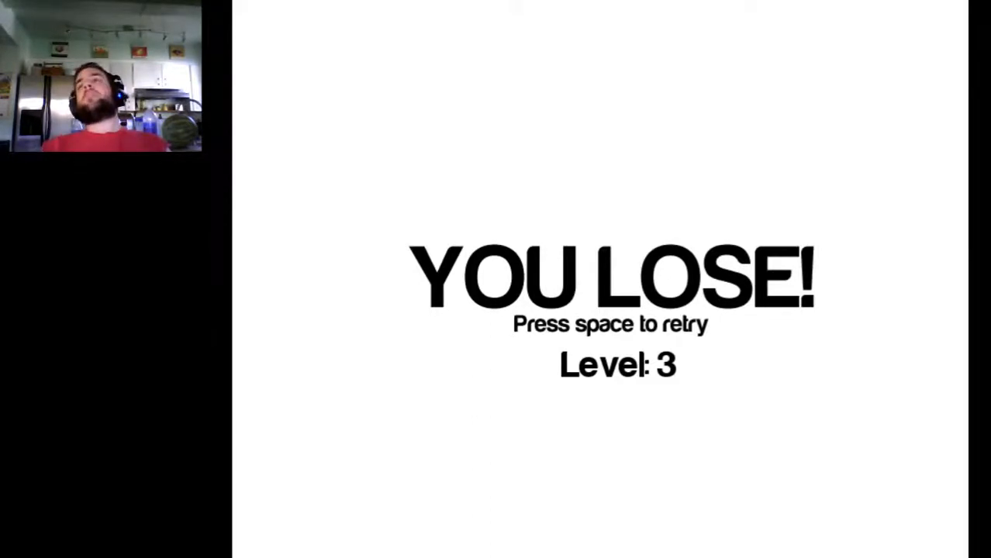
pyautogui.press('space')
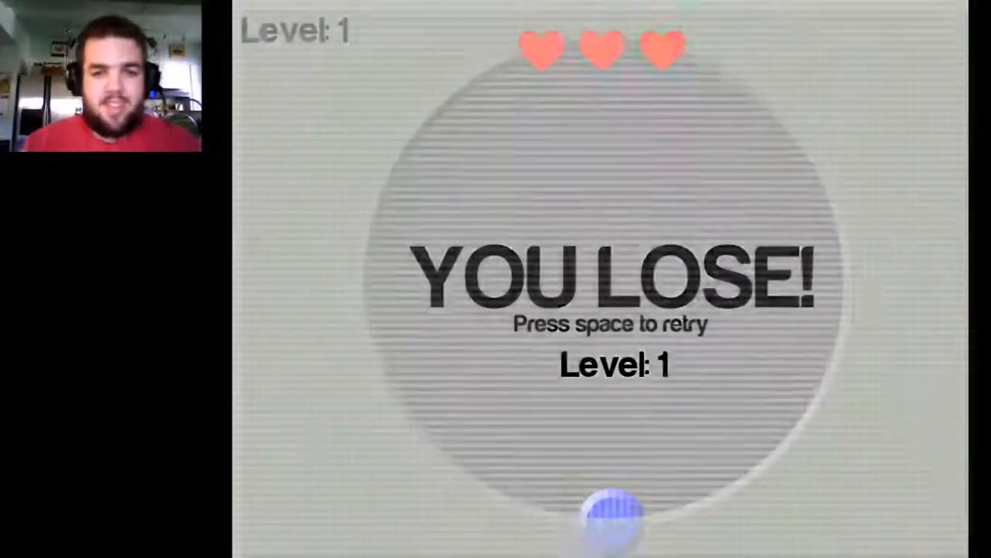
pyautogui.press('space')
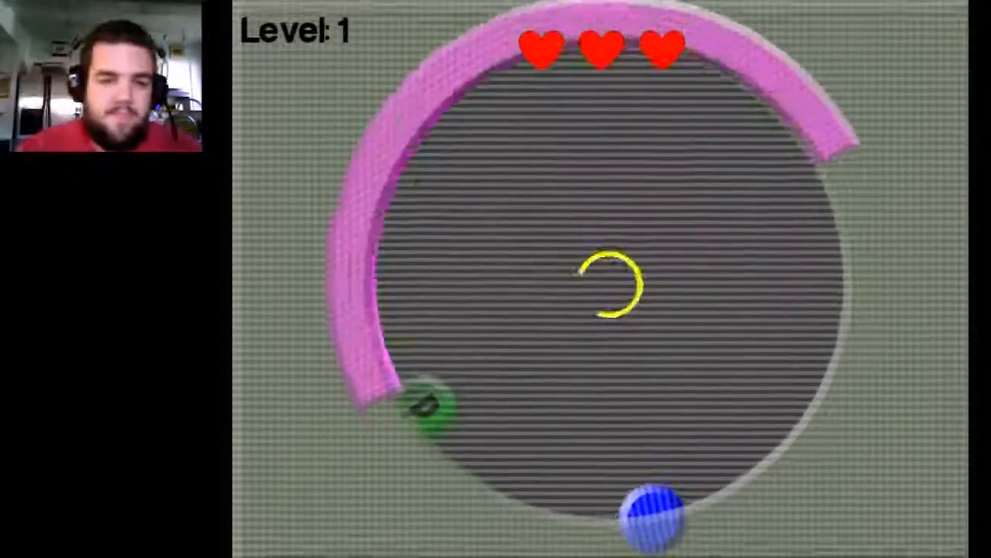